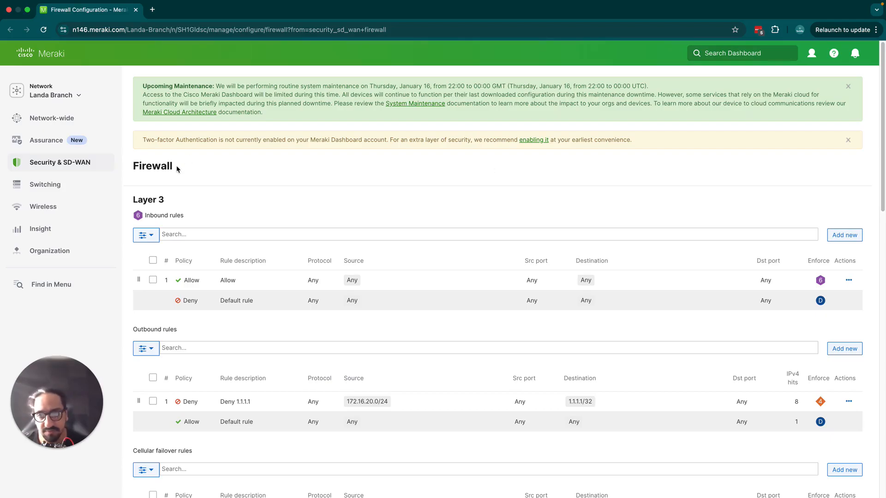
Reach the empty Forwarding rules section of the Security & SD-WAN Firewall page.
click(59, 163)
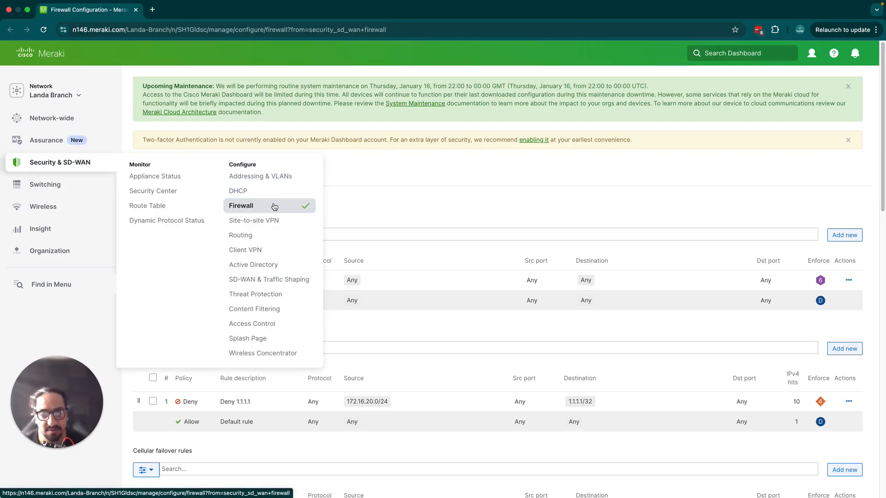
scroll(down, 3)
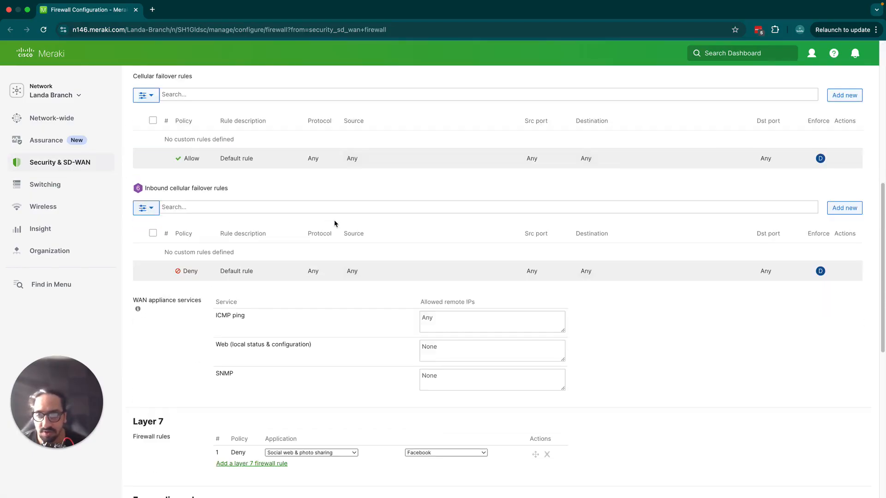
scroll(down, 3)
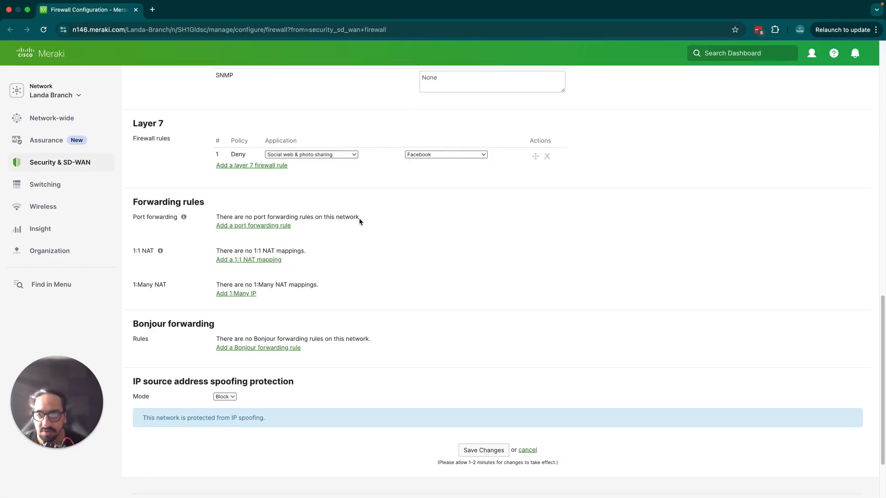
scroll(down, 3)
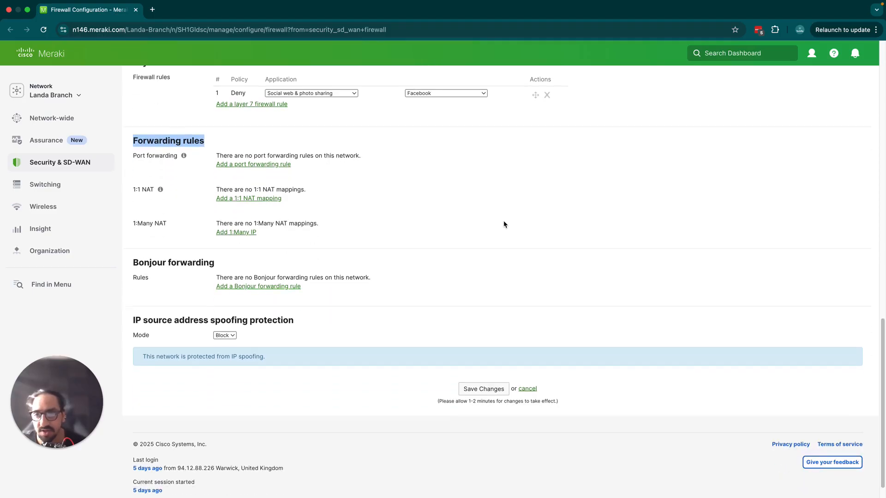
scroll(down, 3)
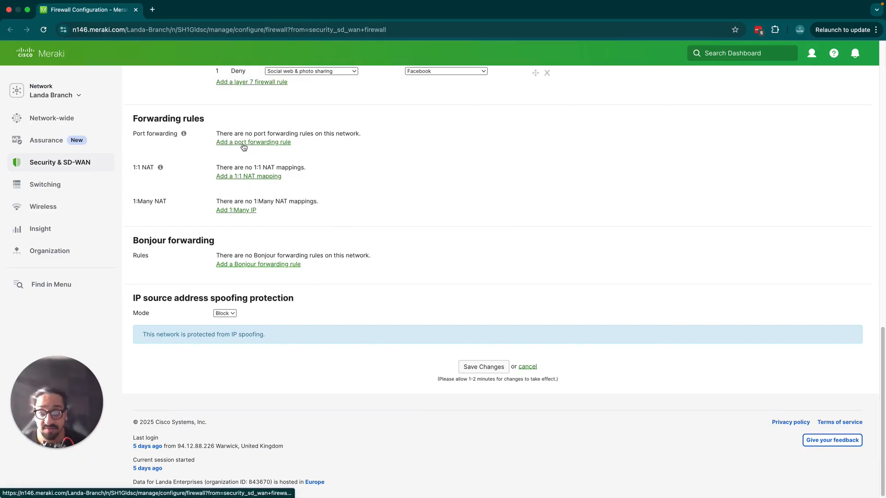
Add a port forwarding rule row described as 'Telnet Server'.
click(253, 142)
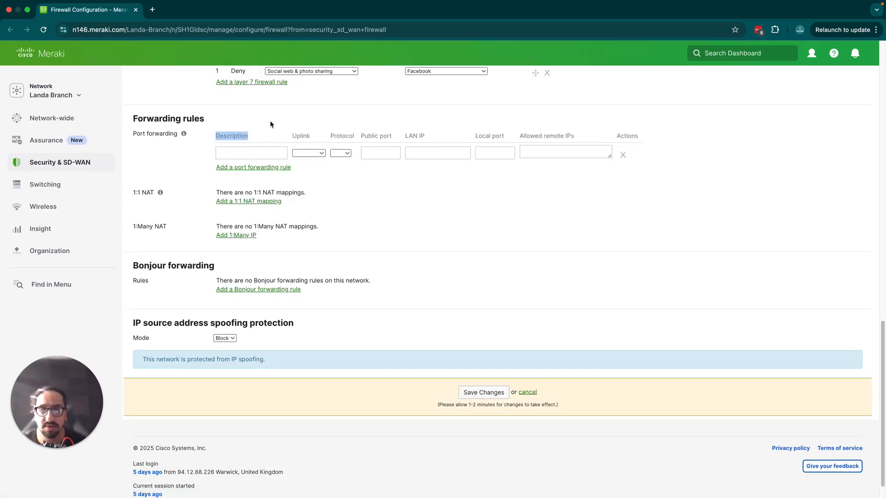
click(251, 153)
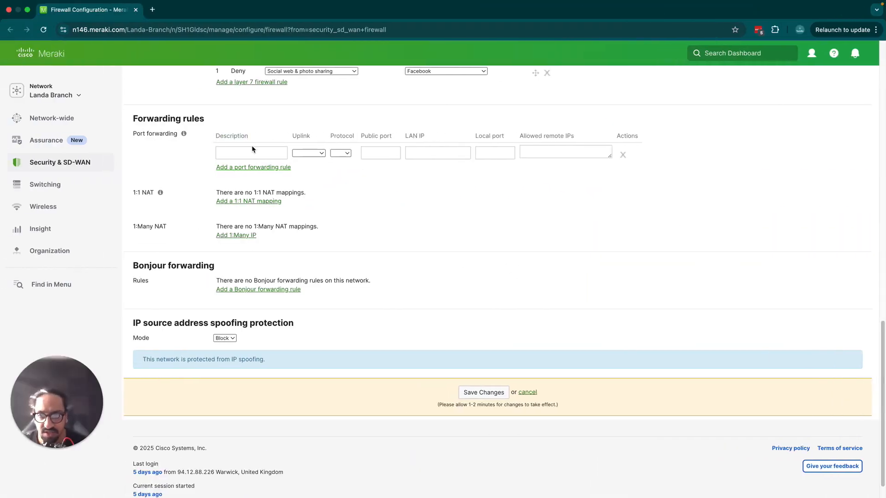
double_click(231, 136)
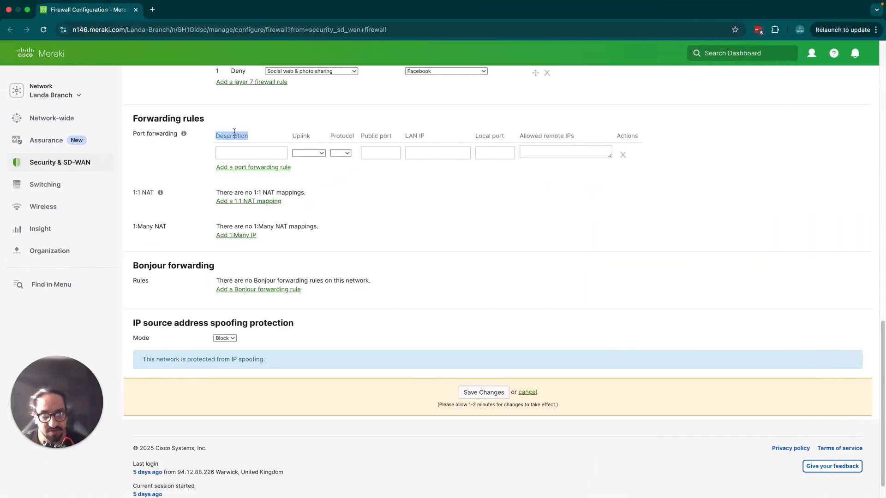
text(T)
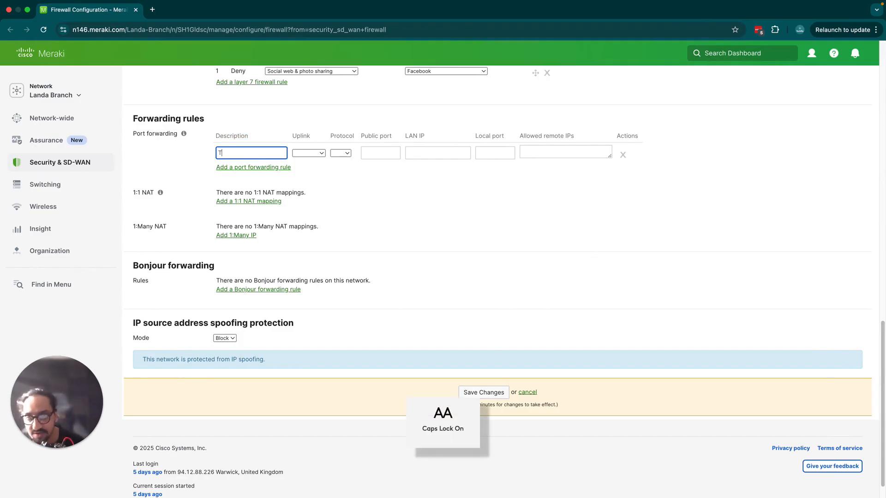
text(elnet S)
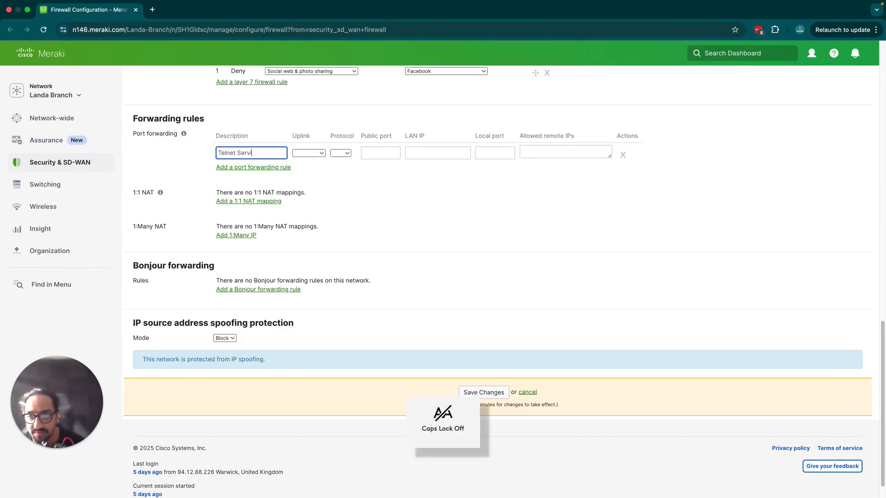
text(er)
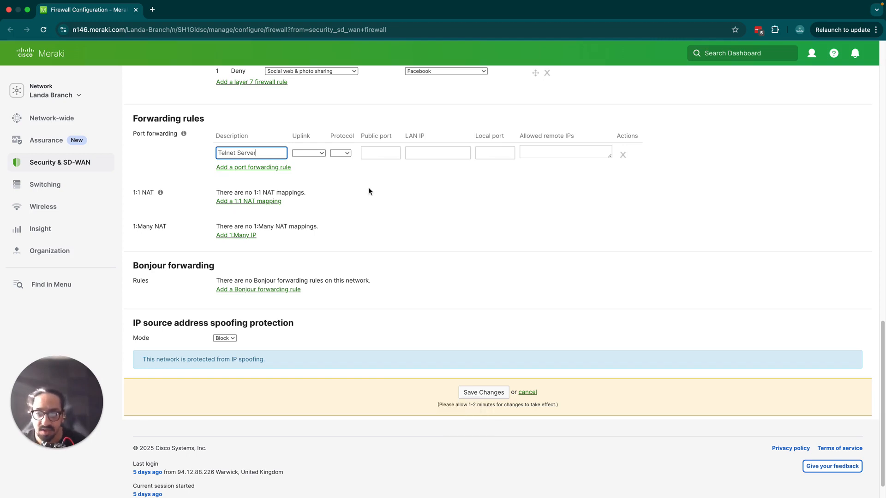
Keep the Telnet Server rule applying to Both uplinks.
click(308, 154)
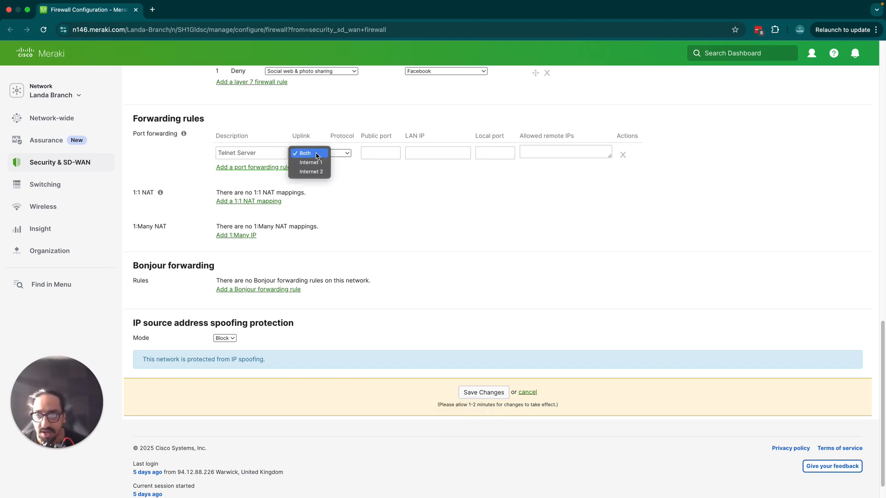
click(309, 152)
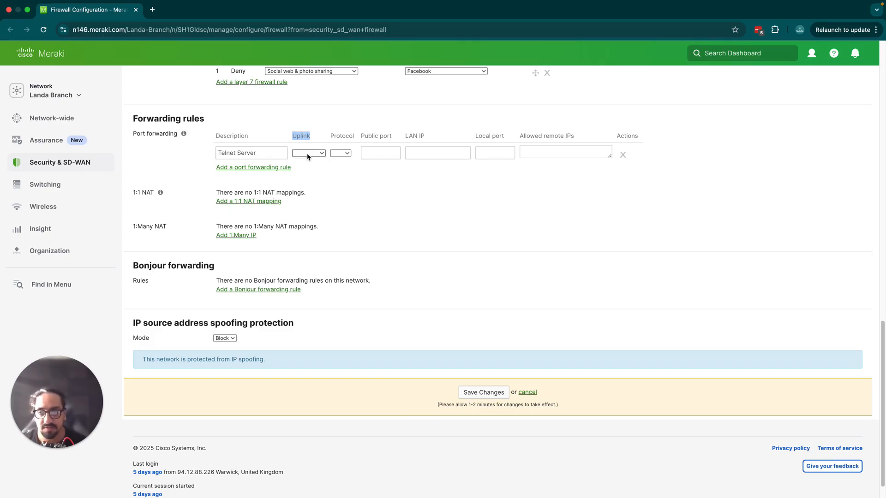
click(310, 153)
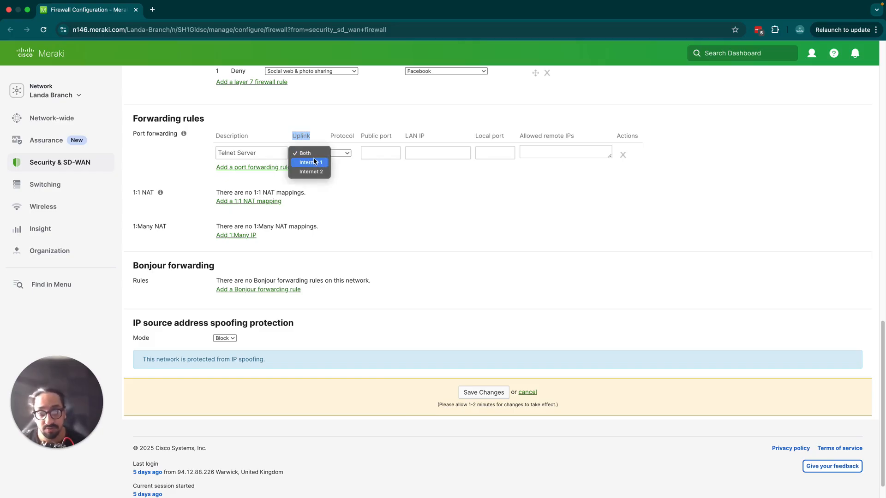
mouse_move(306, 153)
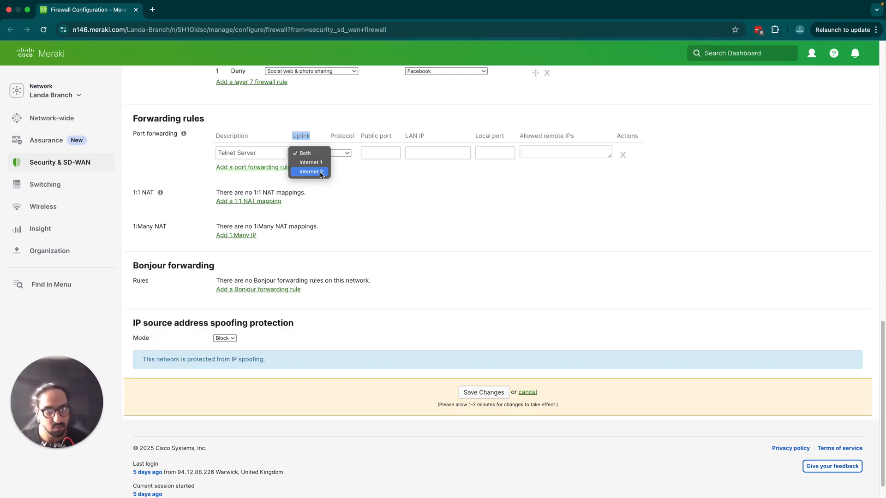
mouse_move(309, 153)
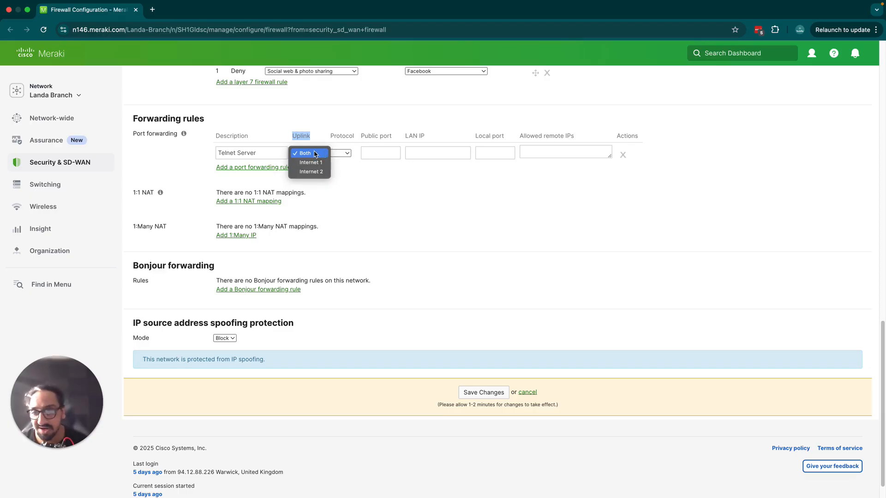
click(304, 153)
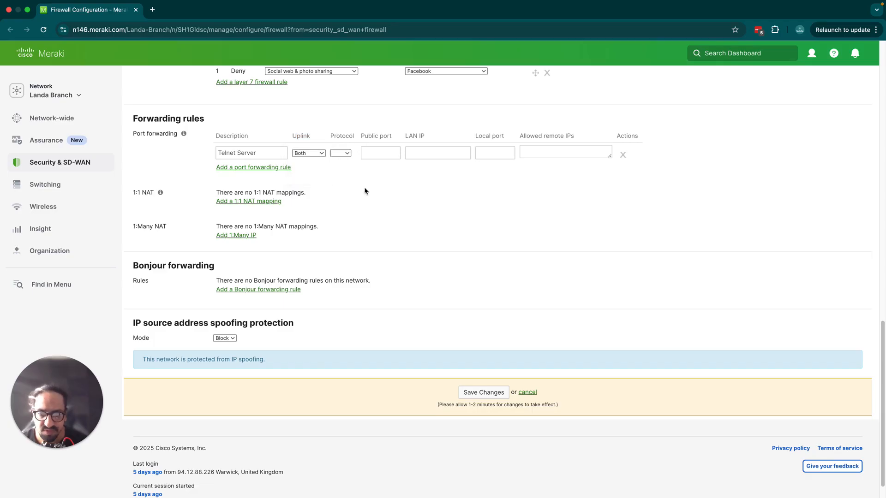
Choose TCP as the rule's protocol.
double_click(341, 136)
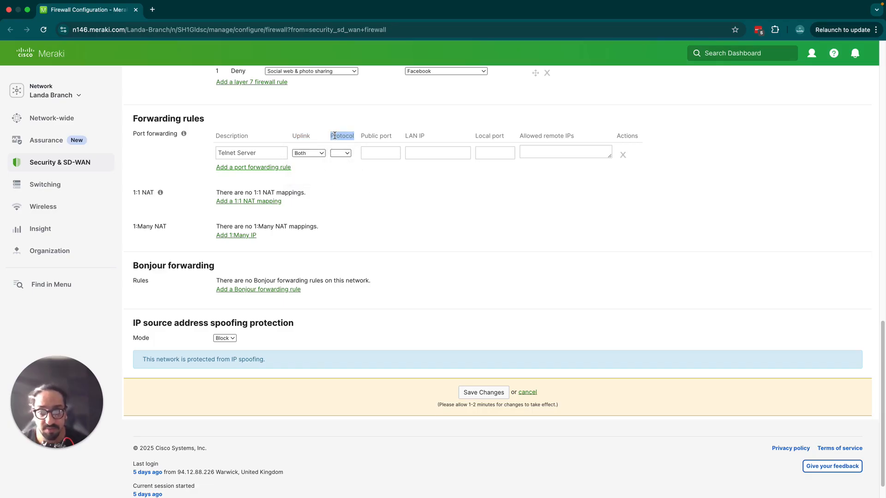
click(340, 153)
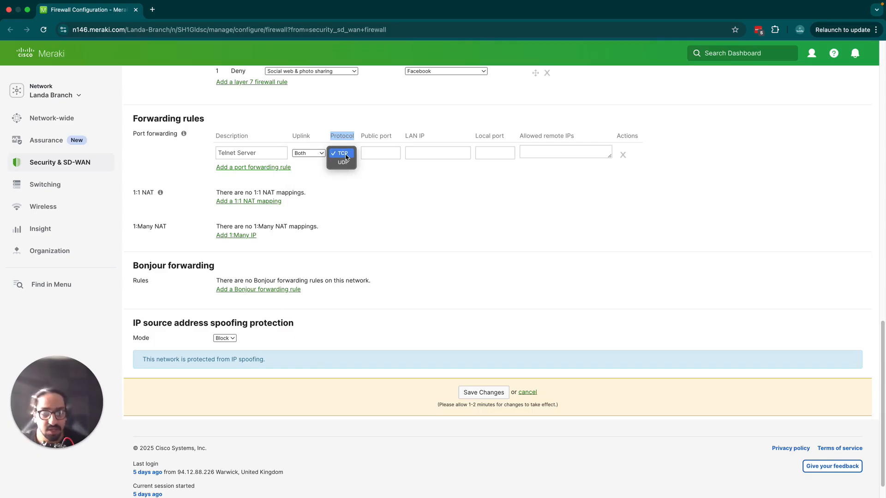
click(342, 154)
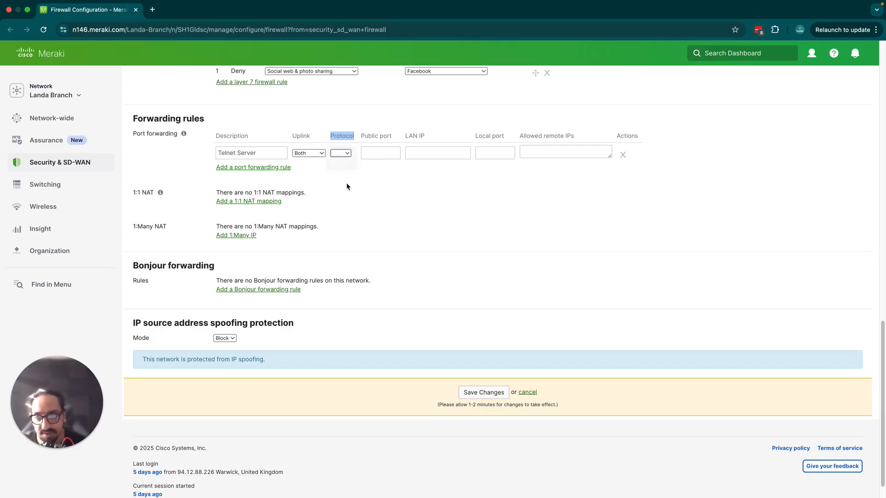
click(339, 152)
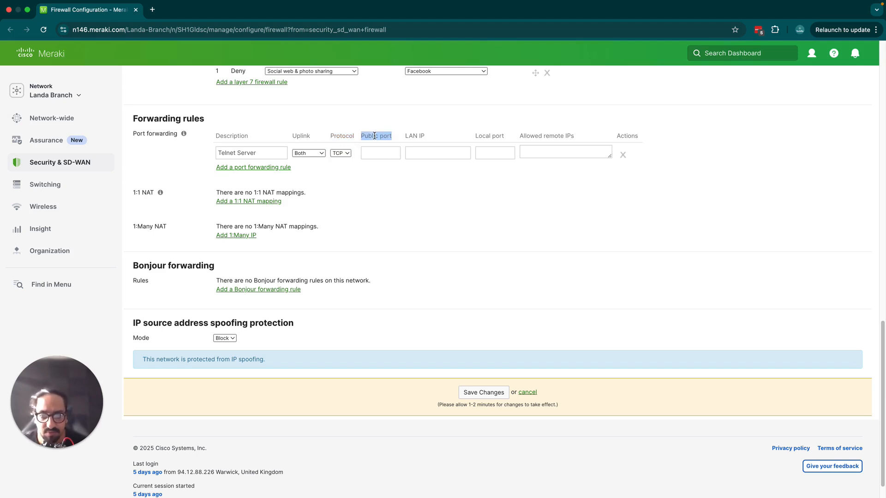
Give the rule public port 123 and LAN IP 172.16.20.4.
click(380, 152)
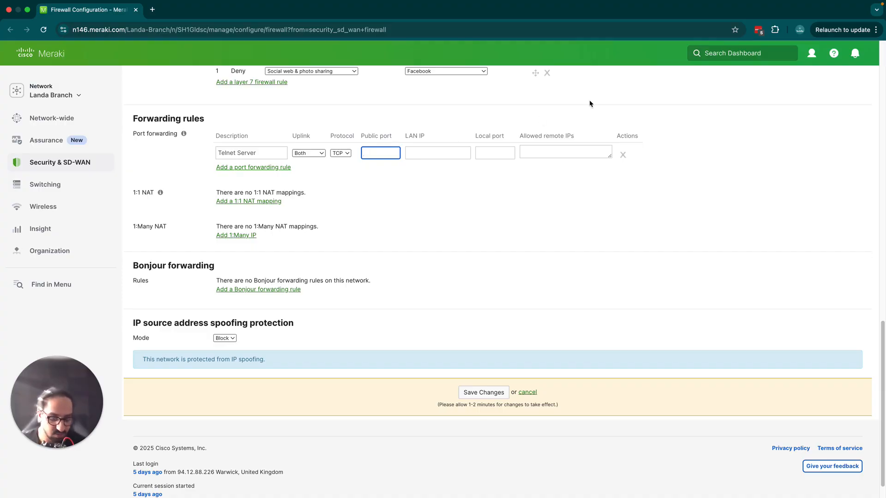
text(123)
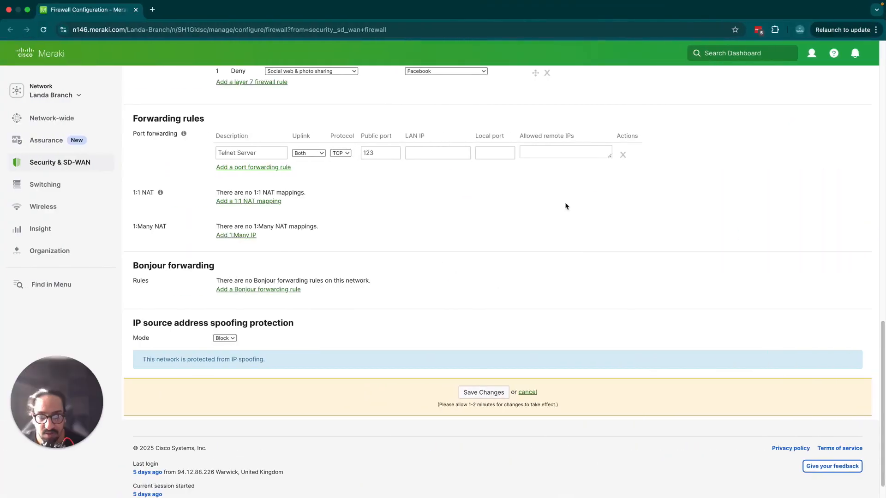
click(436, 152)
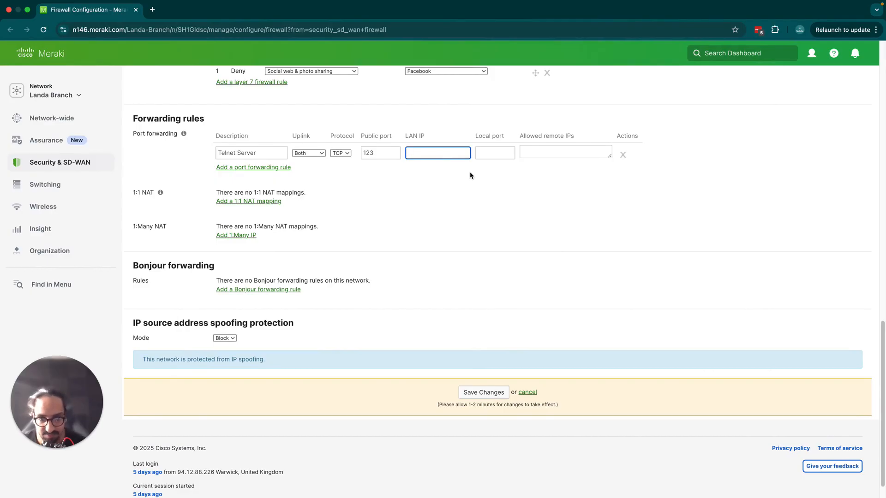
mouse_move(485, 203)
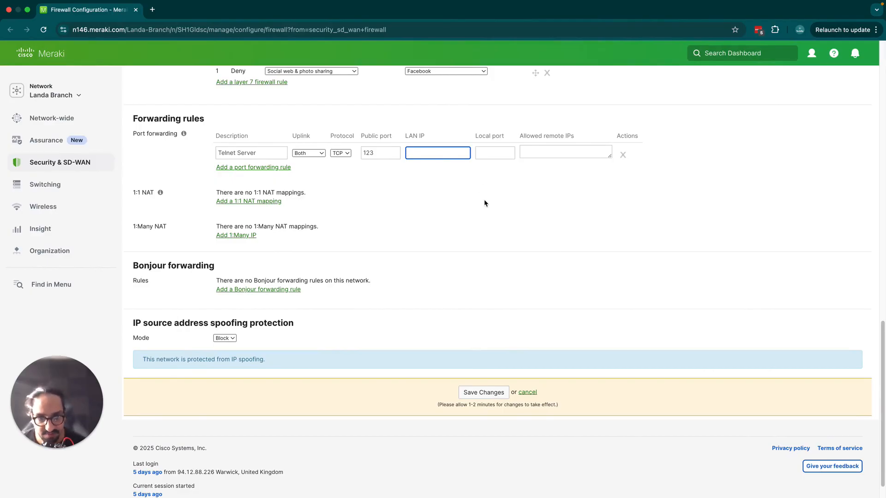
mouse_move(624, 247)
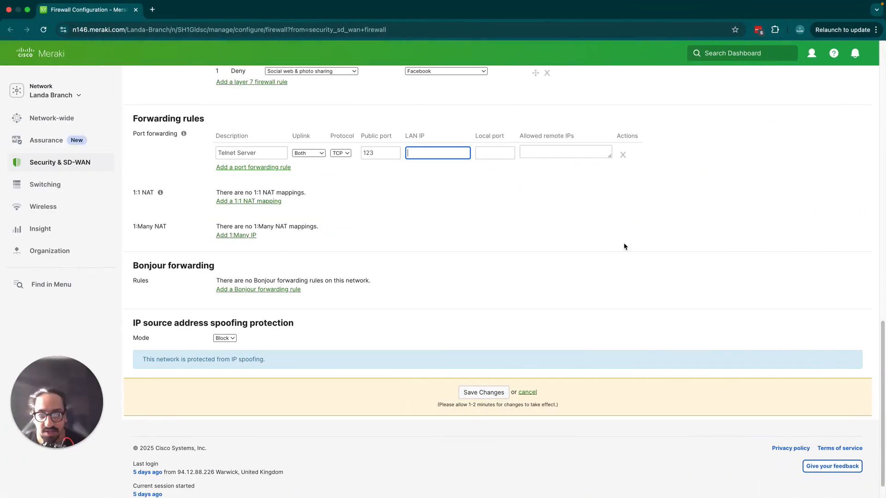
text(172.16.20.4)
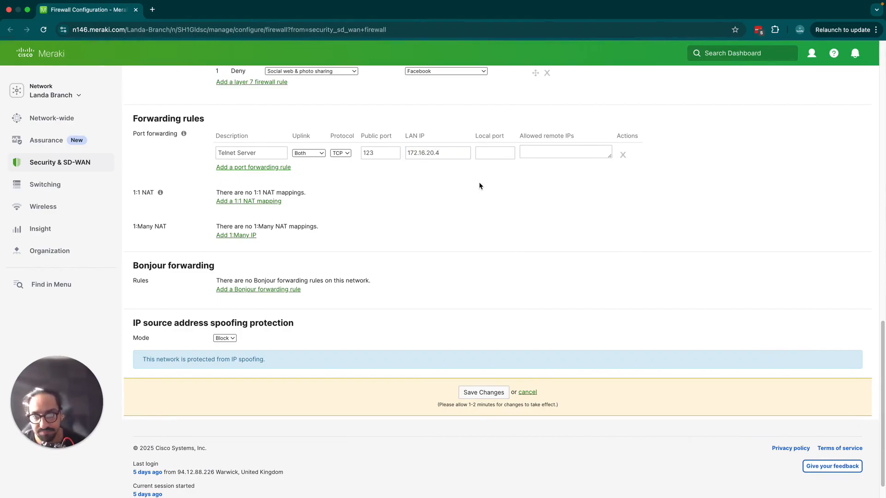
Set local port 23 and allow Any remote IPs.
click(494, 152)
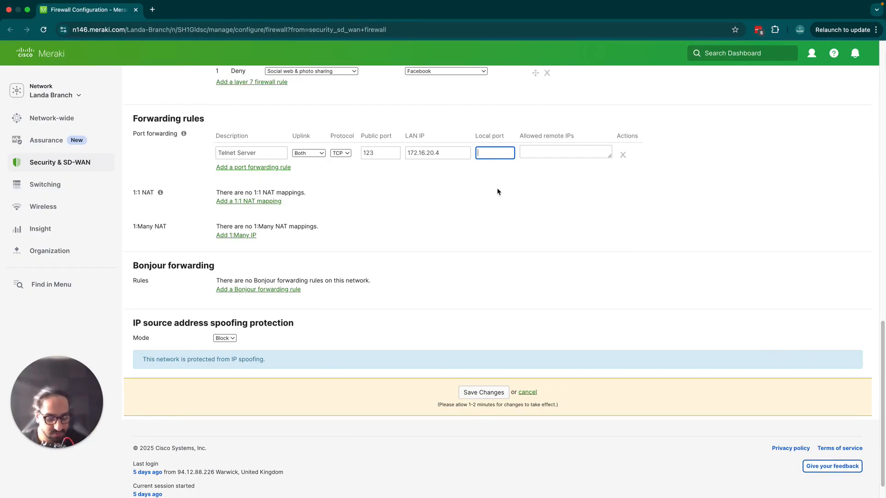
text(23)
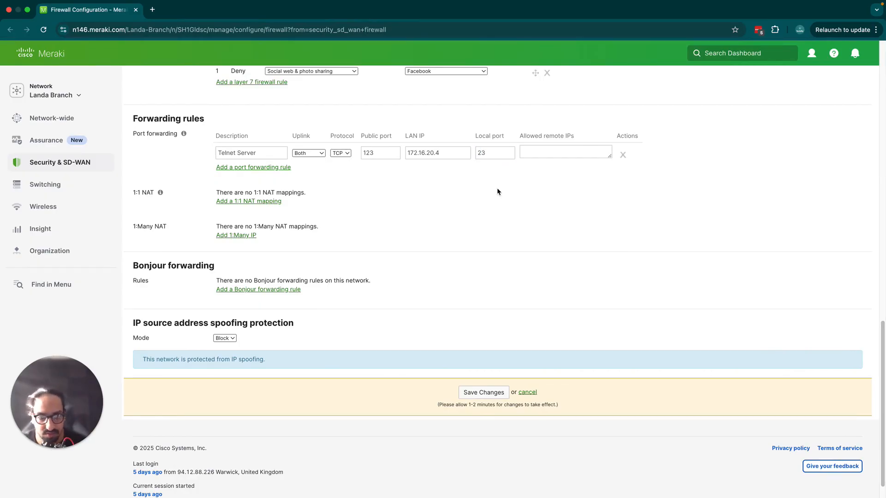
click(565, 152)
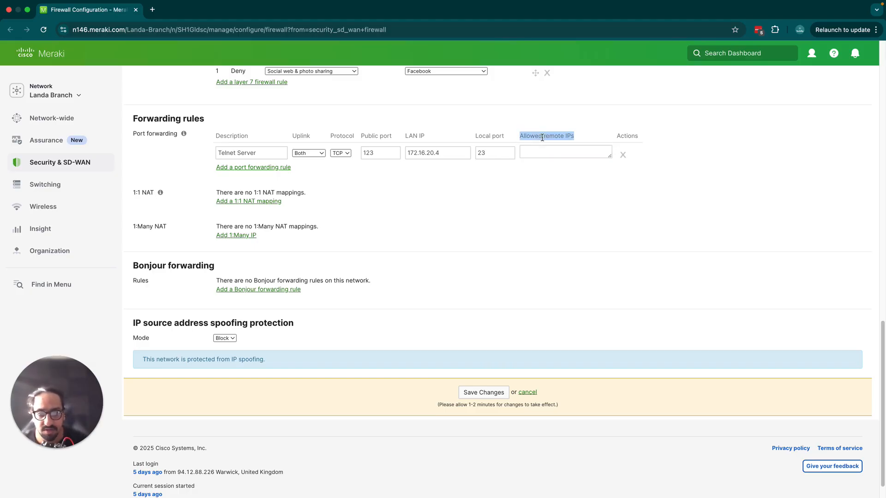
click(565, 152)
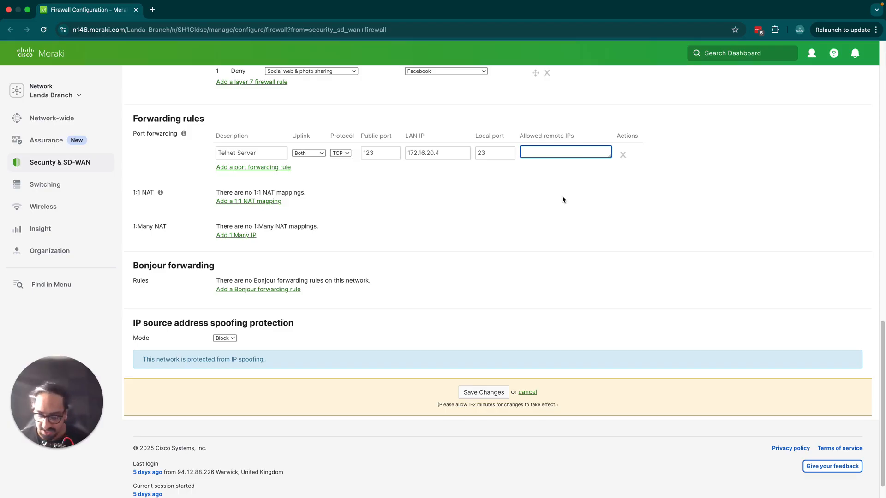
text(Any)
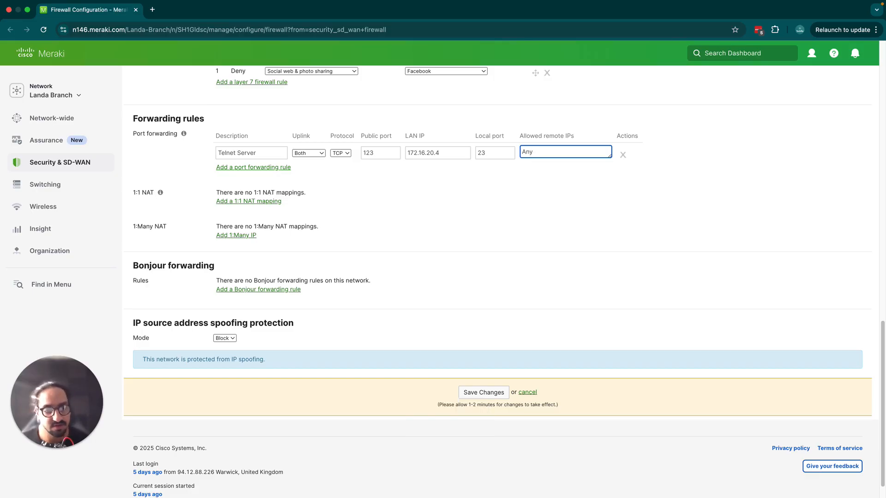
click(494, 153)
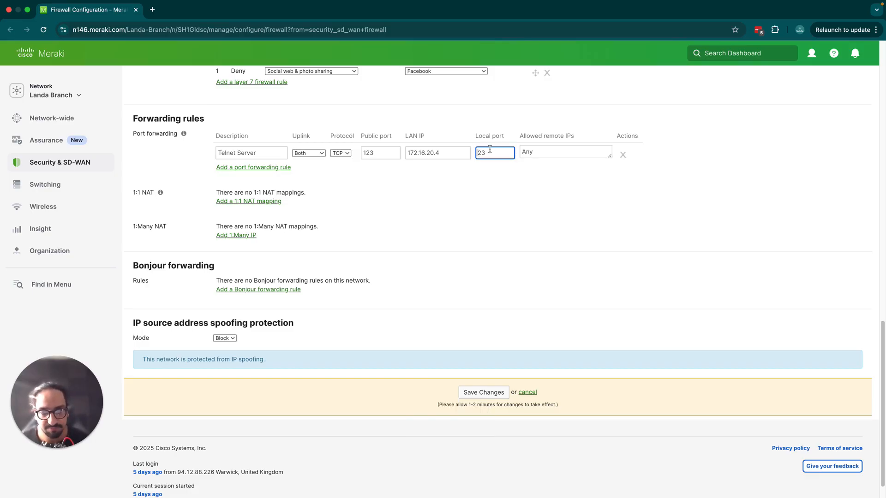
click(565, 152)
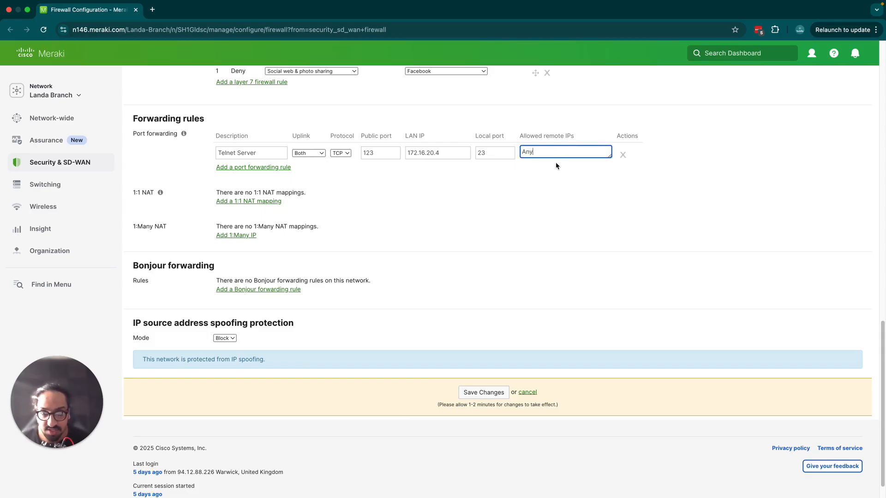
mouse_move(489, 358)
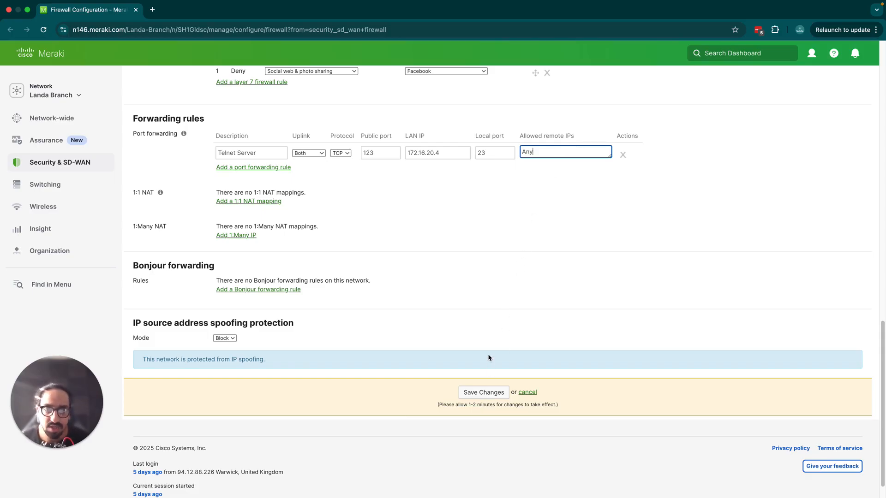
Save the rule and review its public port and LAN address 172.16.20.4 before testing.
click(483, 392)
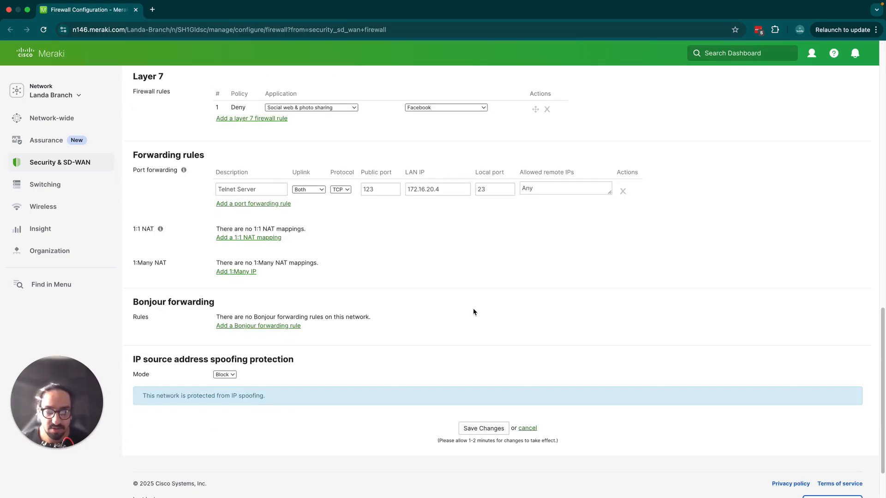
scroll(down, 3)
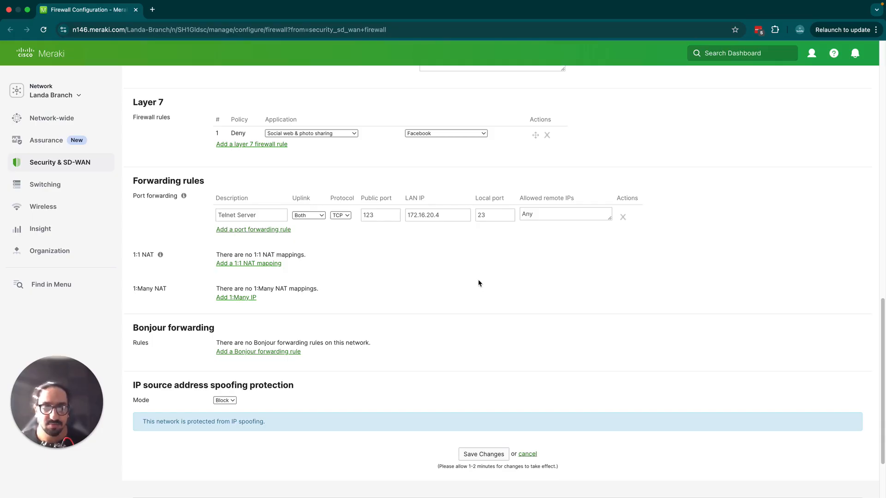
click(379, 215)
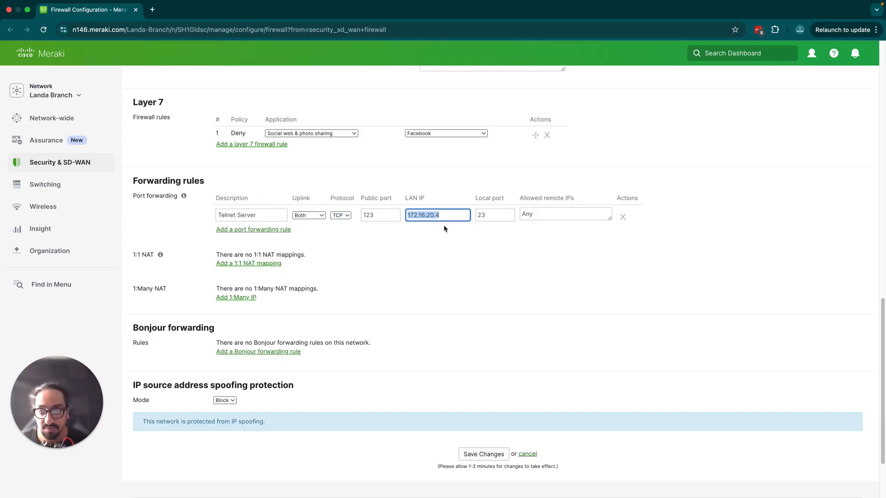
click(494, 215)
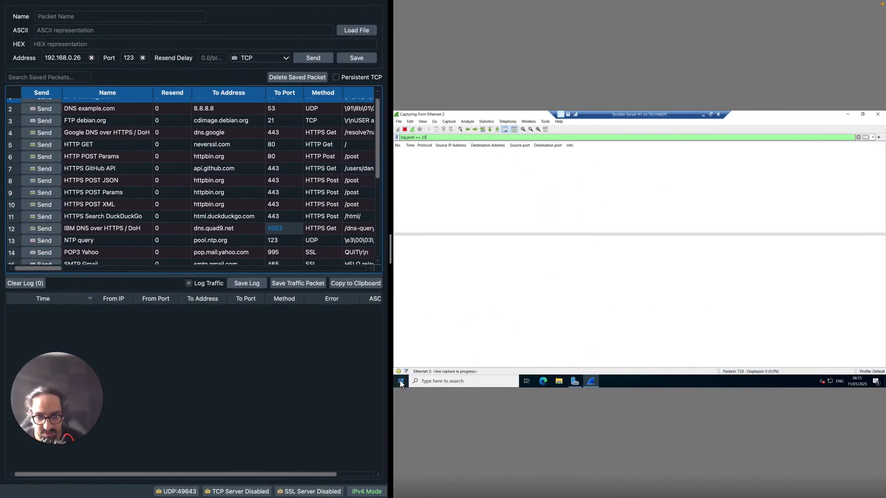
click(400, 381)
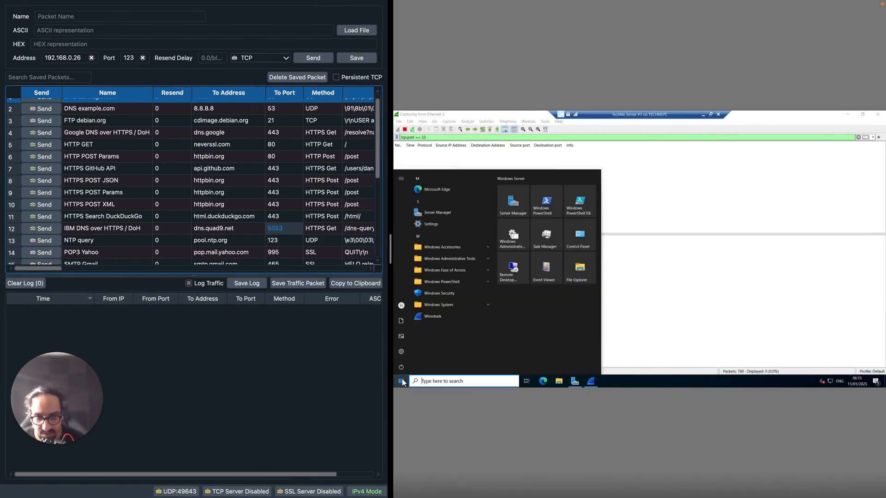
text(c)
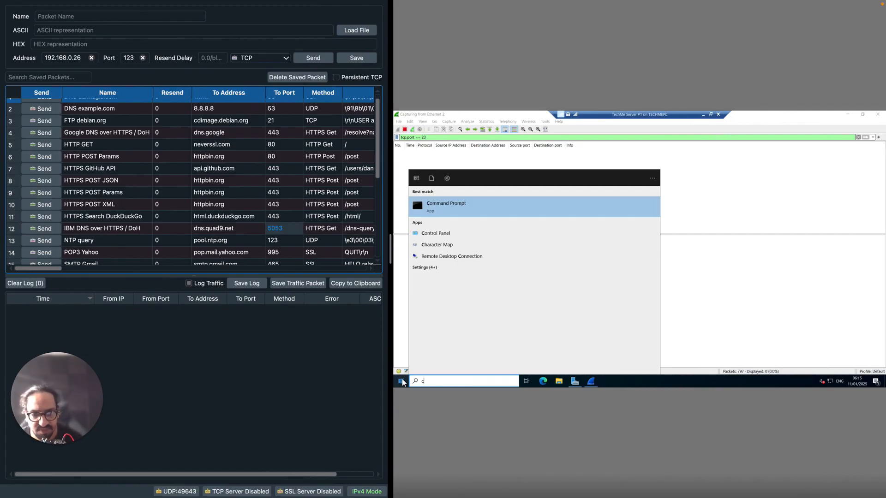
mouse_move(665, 228)
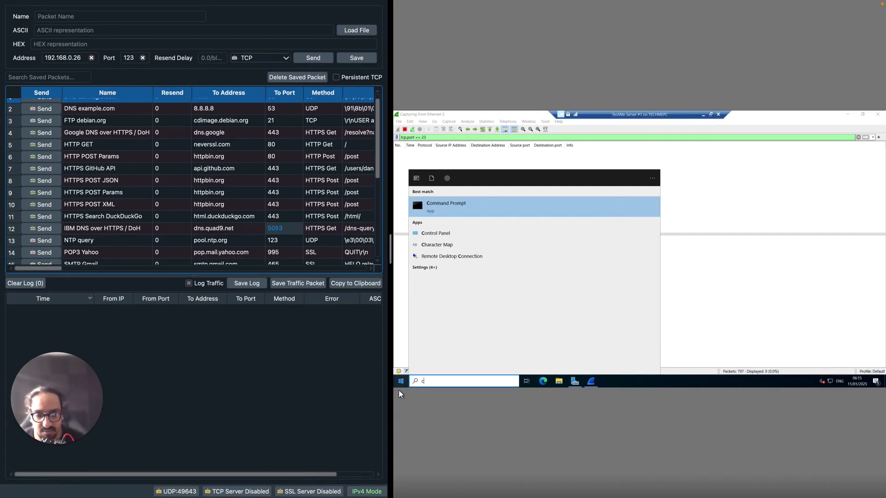
click(447, 206)
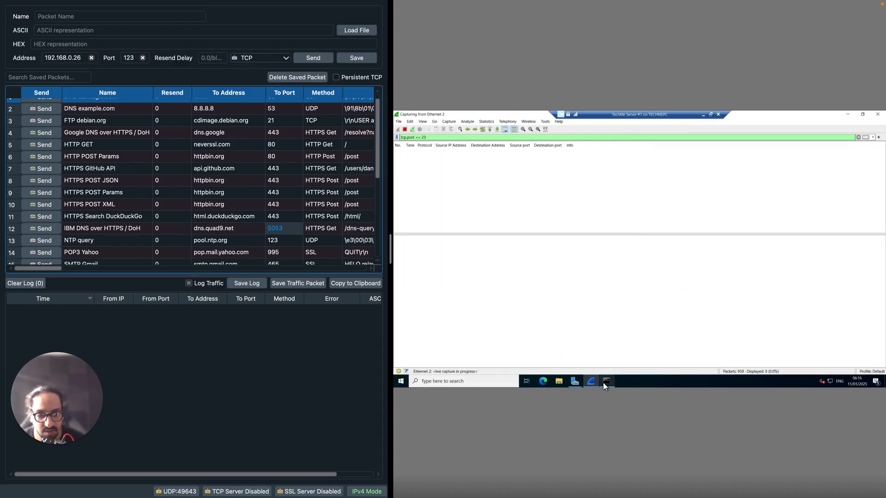
click(606, 381)
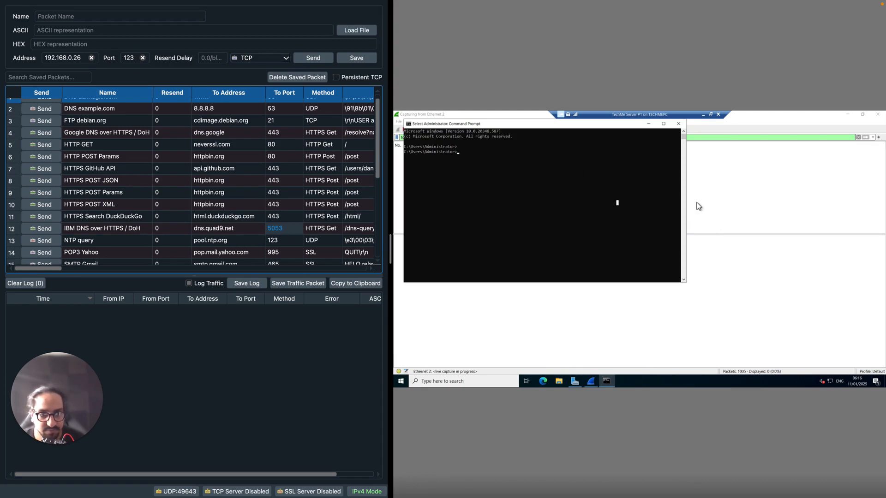
drag(447, 123, 567, 176)
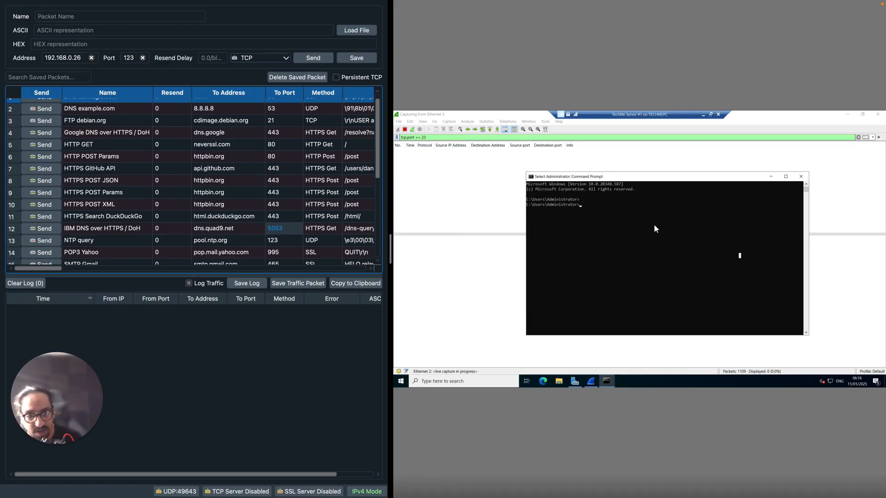
text(ipconfig)
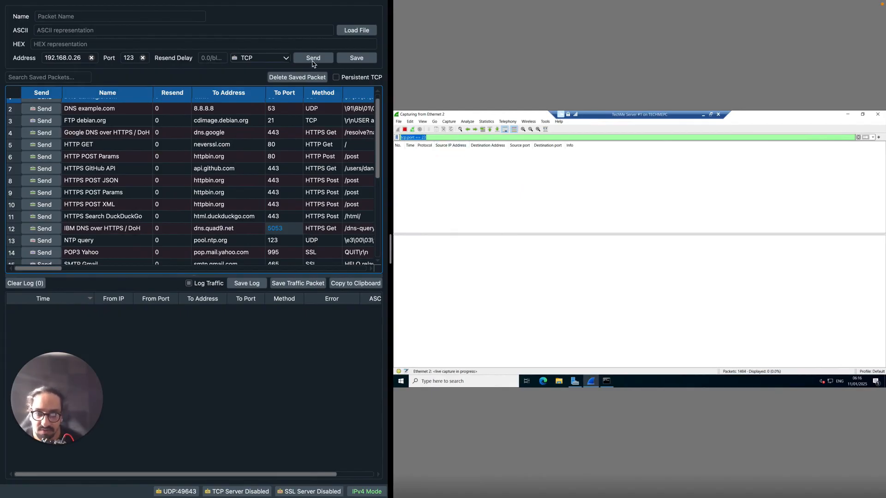
Send the TCP packet to port 123 and confirm Wireshark shows it reaching 172.16.20.4 on port 23.
click(313, 57)
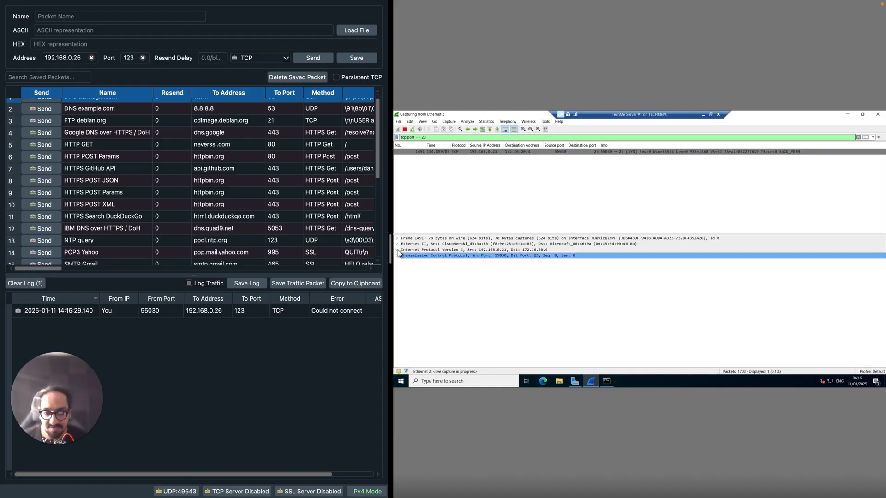
click(397, 250)
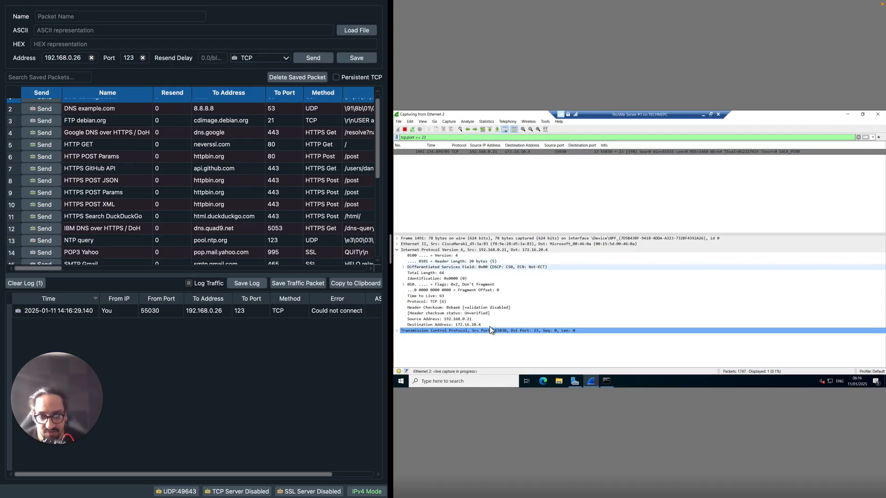
click(446, 318)
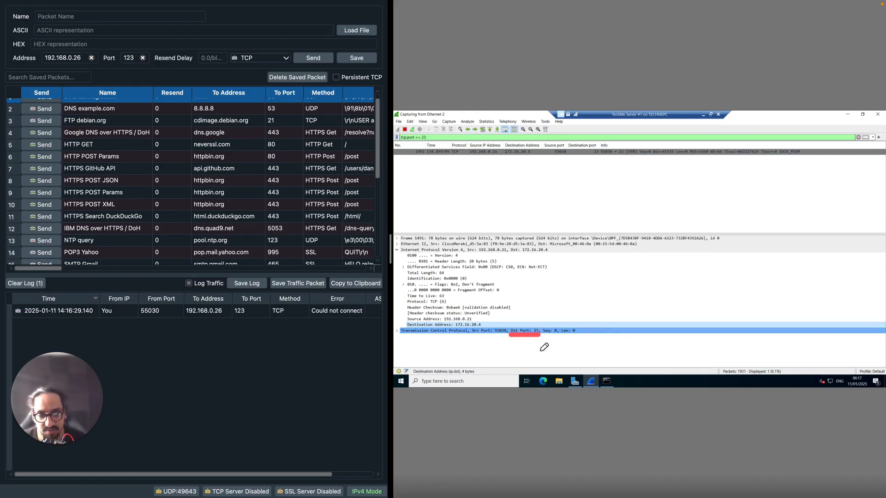
mouse_move(489, 344)
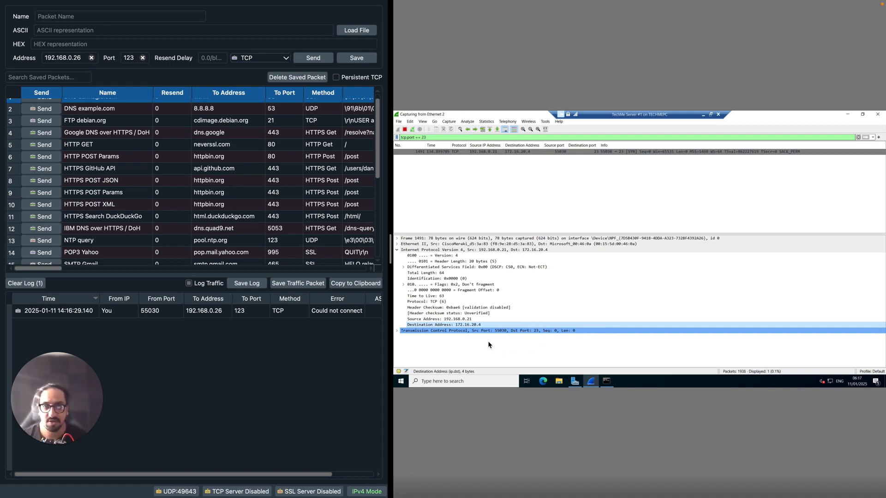